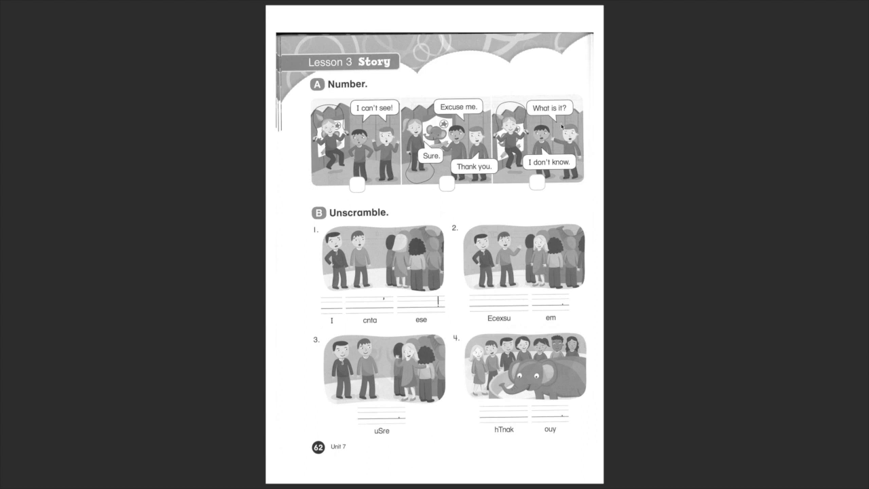
mouse_move(593, 107)
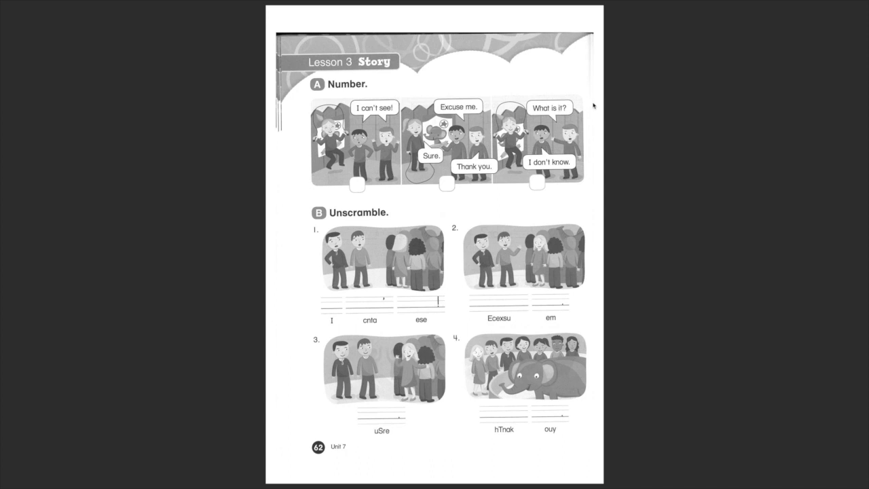
mouse_move(583, 107)
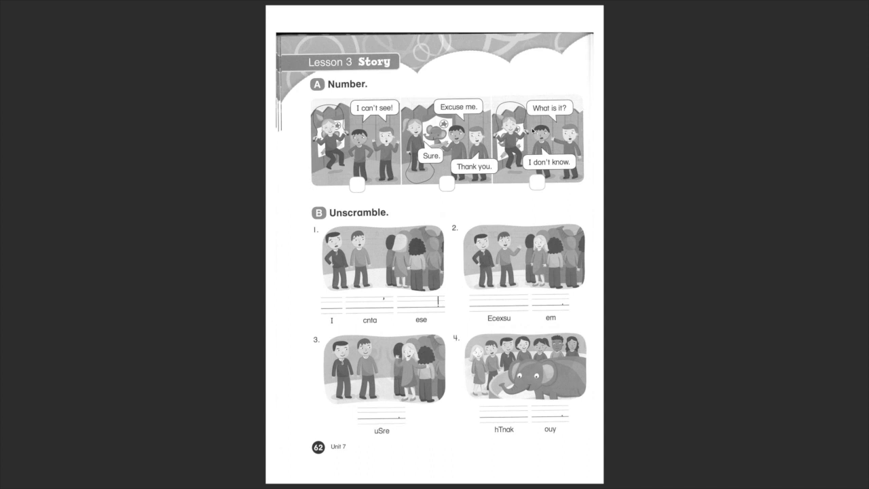
mouse_move(533, 131)
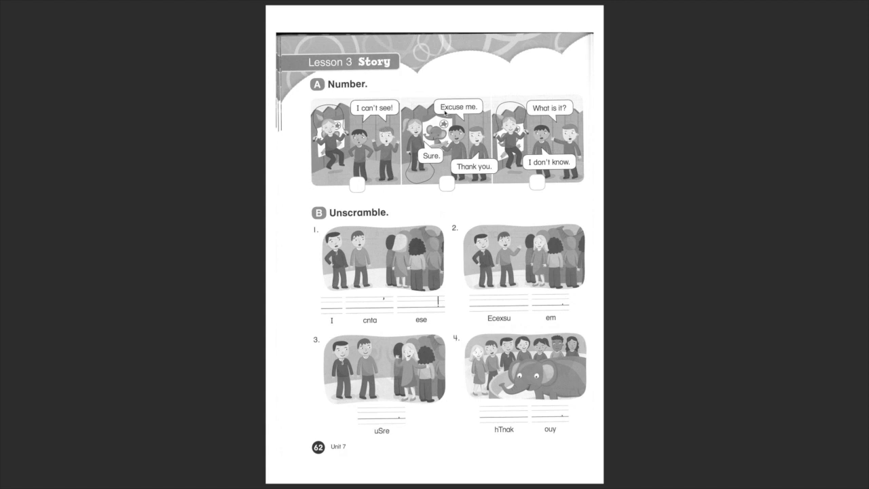
mouse_move(551, 107)
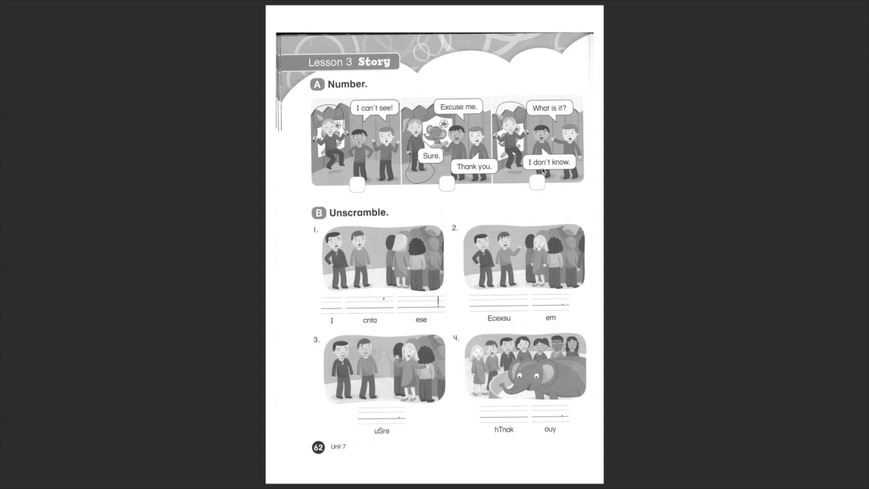
mouse_move(551, 181)
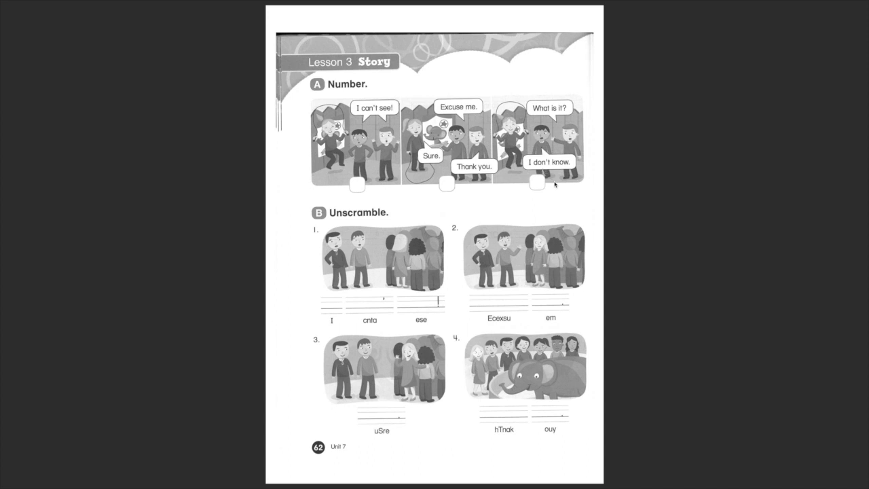
mouse_move(483, 233)
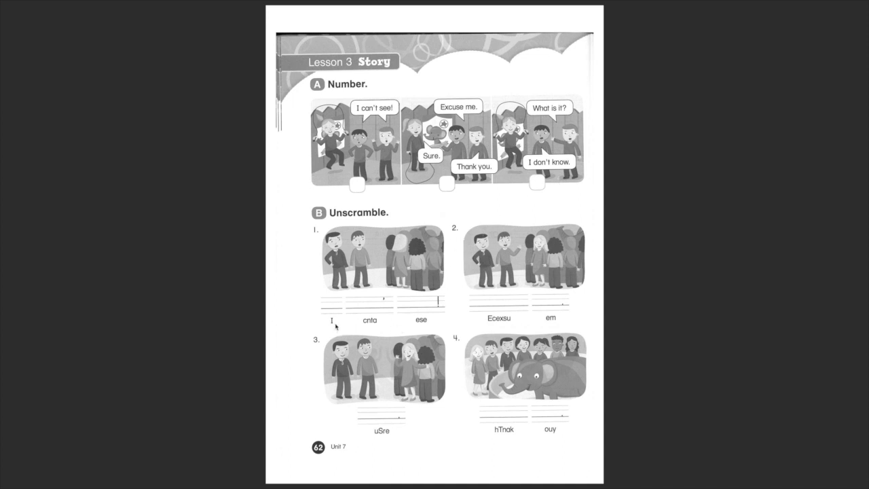
mouse_move(380, 311)
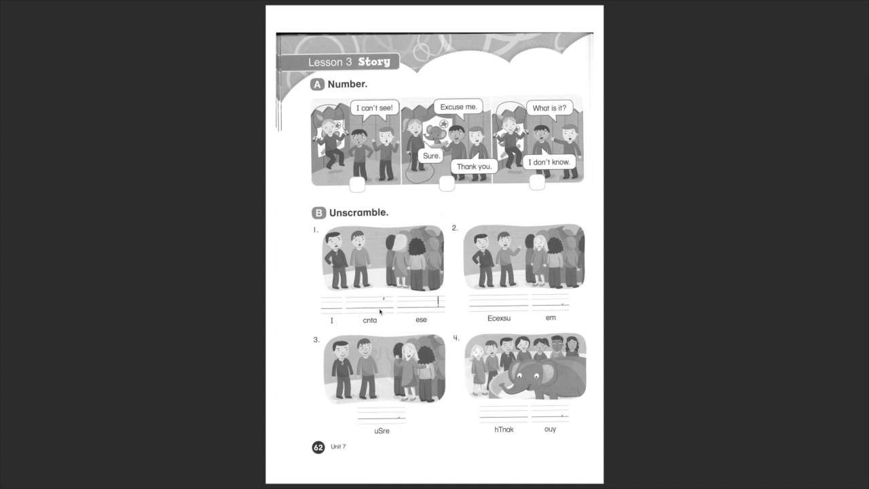
mouse_move(456, 128)
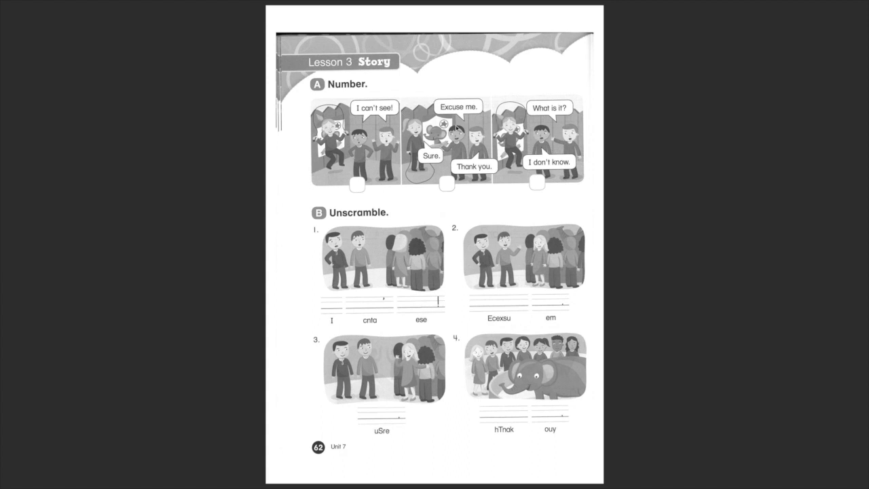
mouse_move(552, 200)
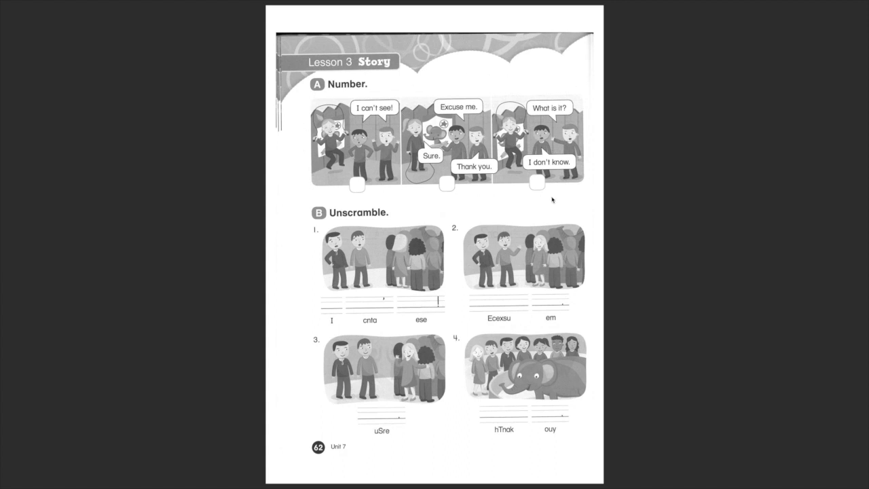
mouse_move(331, 326)
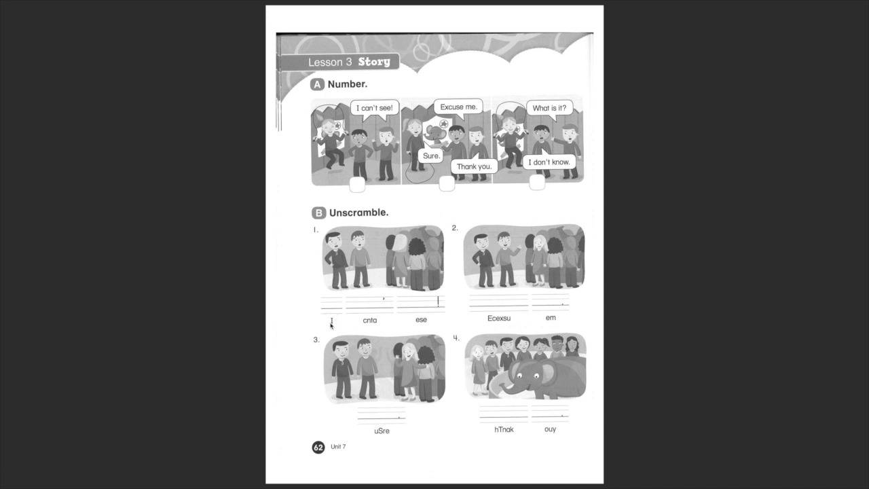
mouse_move(419, 325)
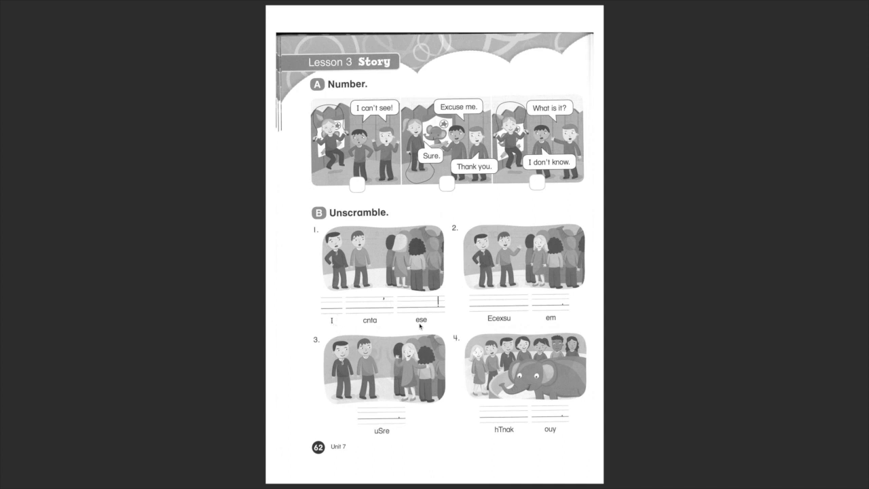
mouse_move(358, 322)
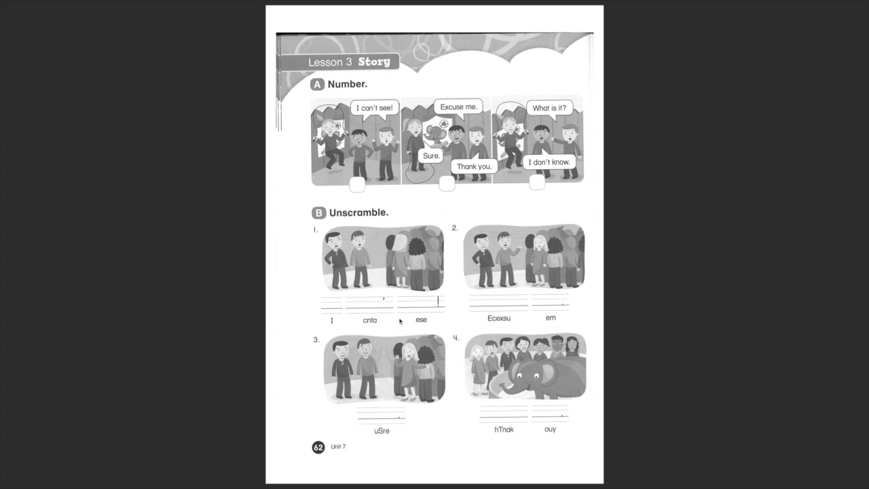
mouse_move(471, 314)
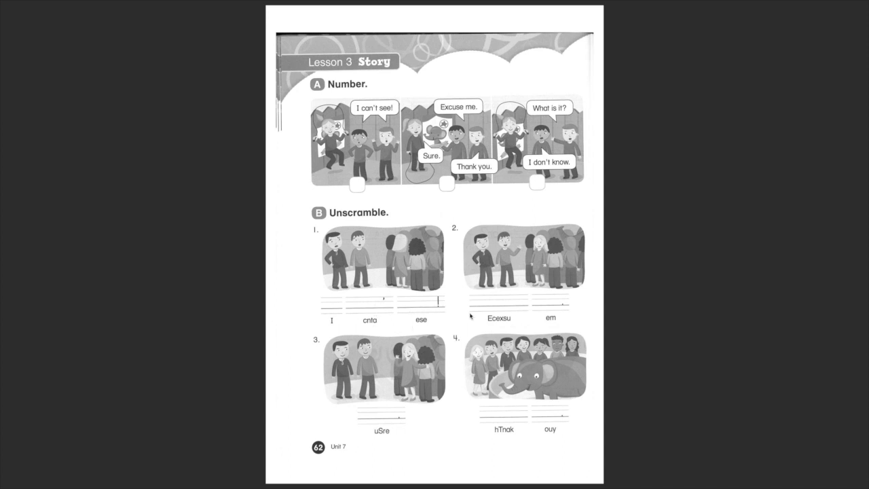
mouse_move(545, 326)
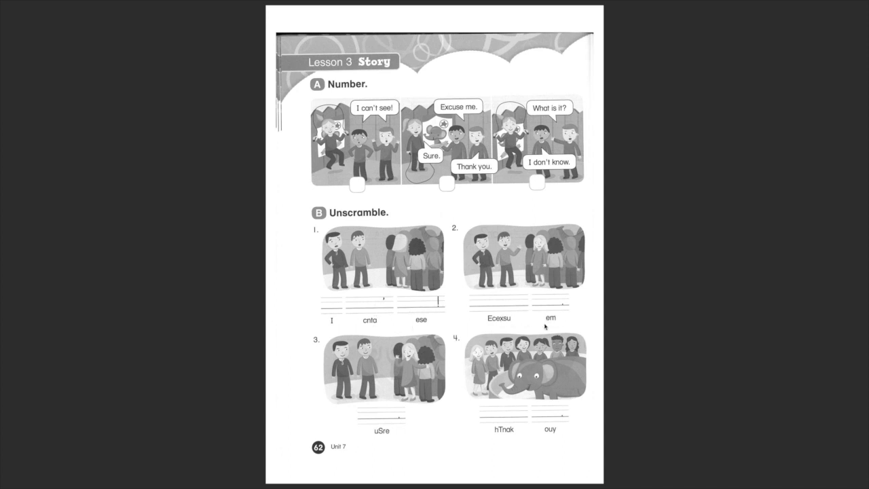
mouse_move(606, 427)
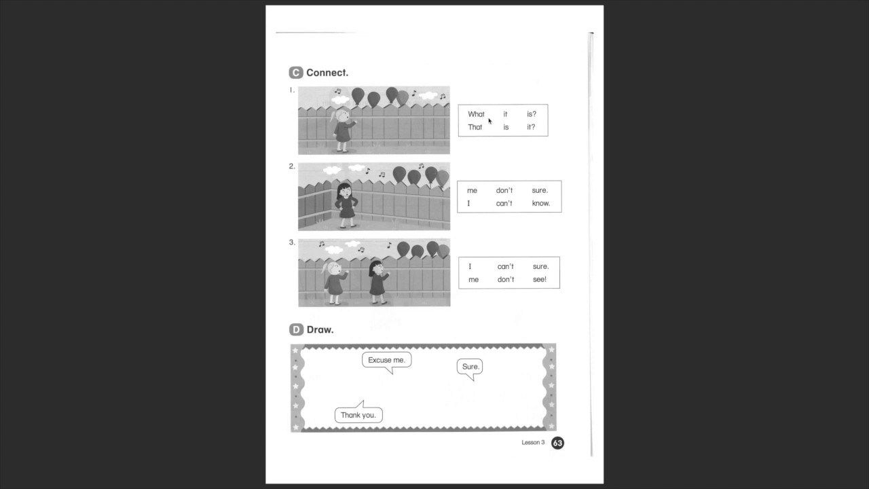
mouse_move(513, 128)
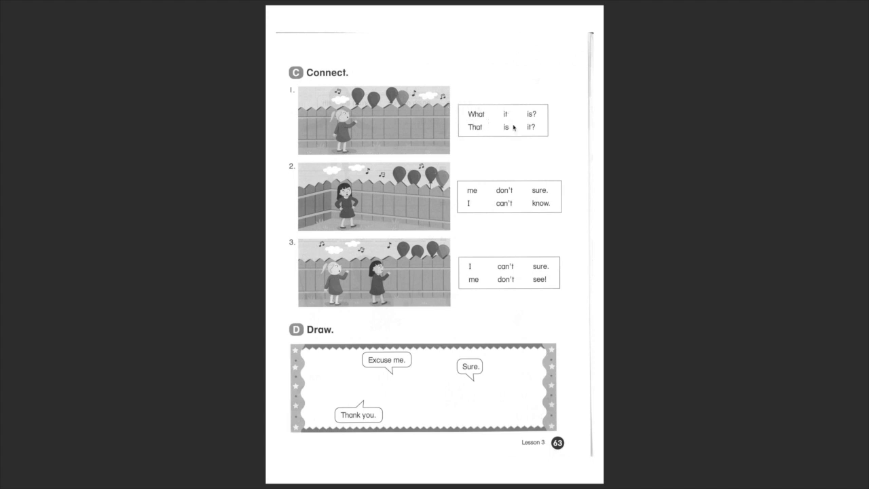
mouse_move(483, 118)
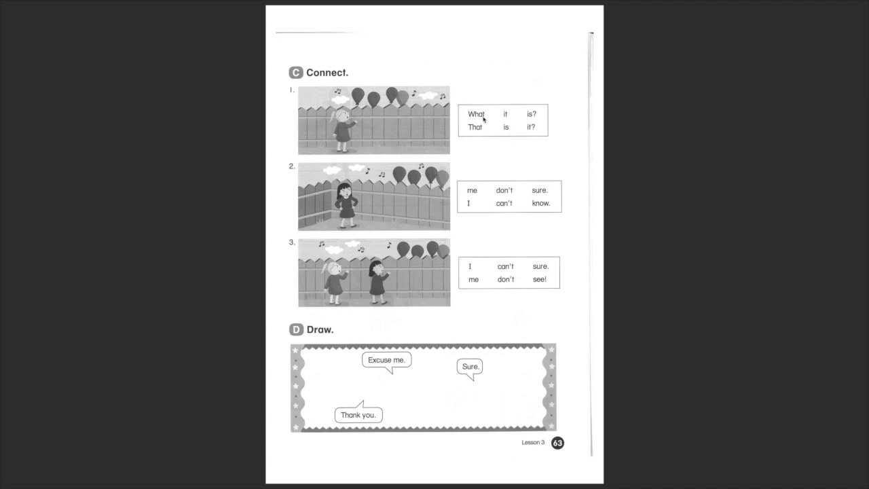
mouse_move(486, 121)
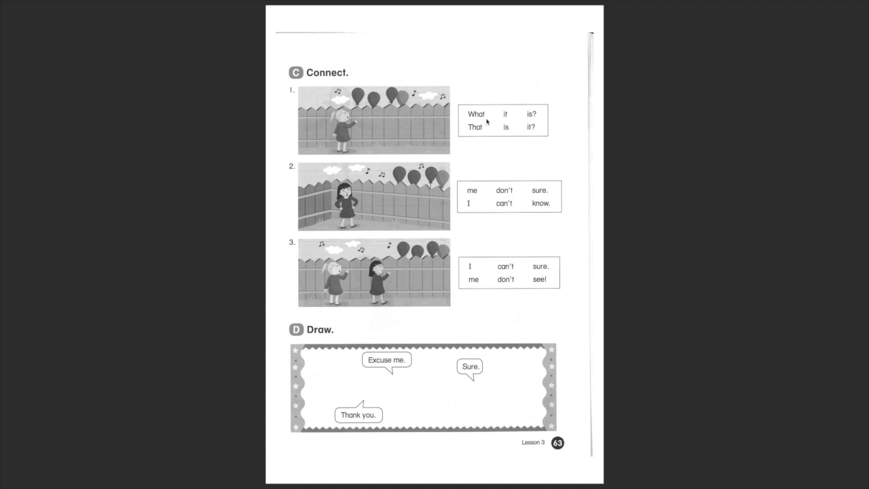
mouse_move(500, 128)
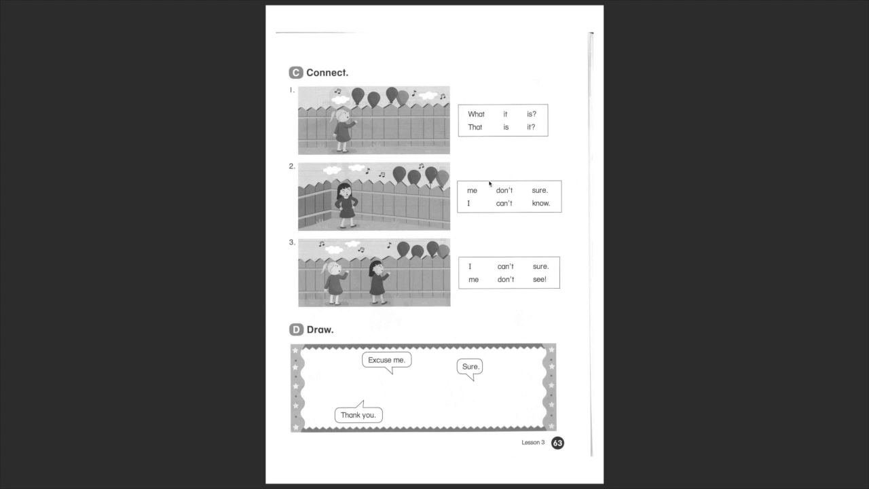
mouse_move(475, 320)
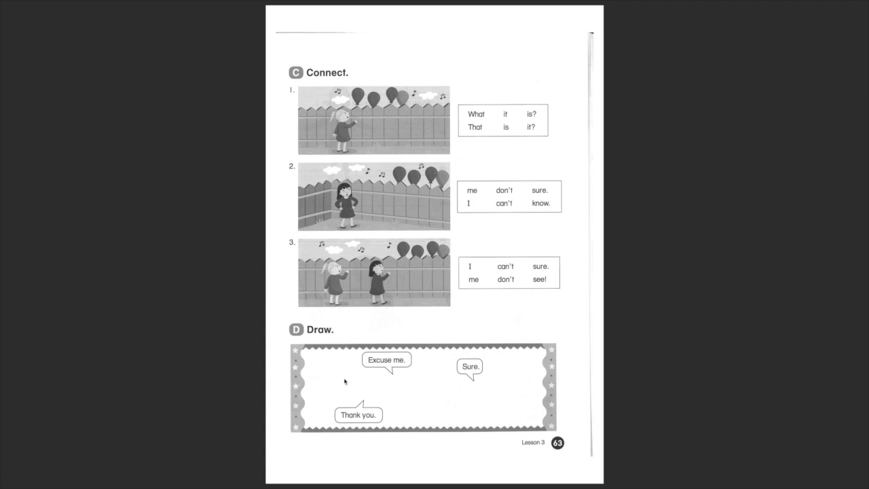
mouse_move(431, 343)
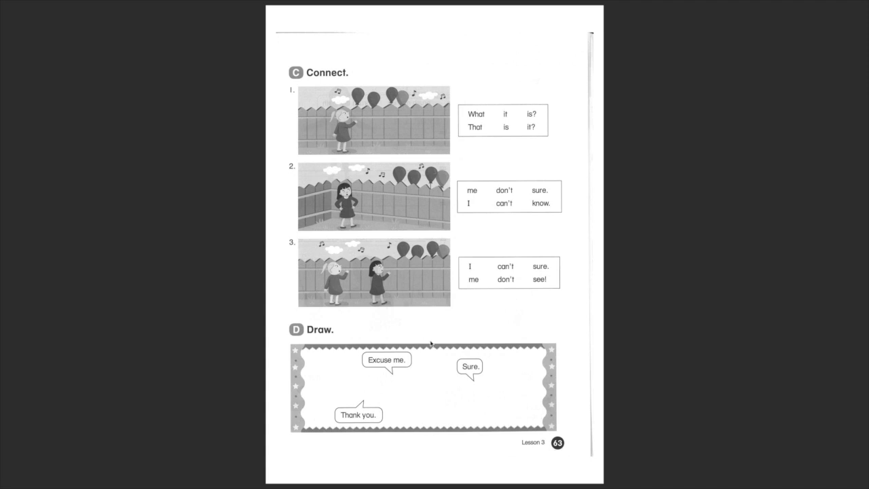
mouse_move(408, 423)
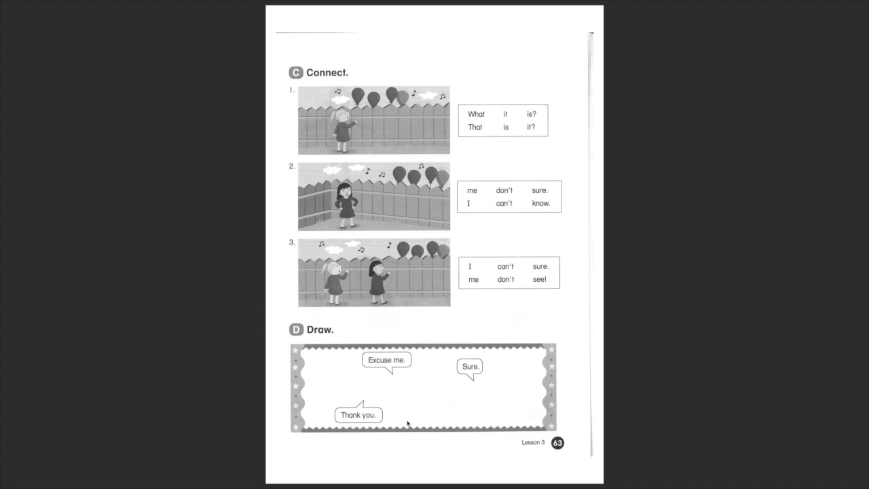
mouse_move(410, 414)
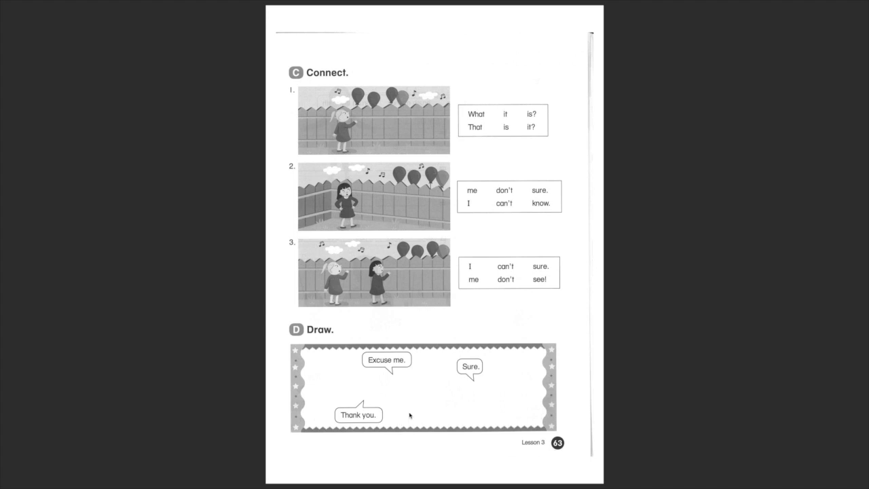
mouse_move(392, 371)
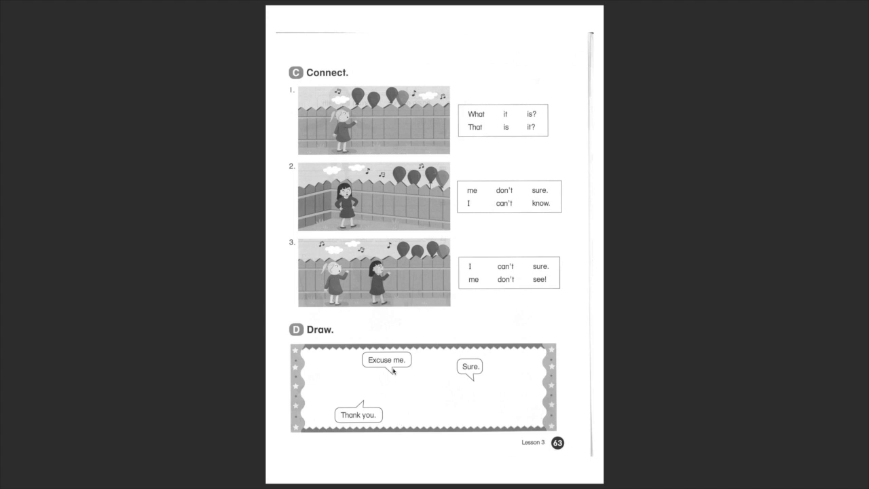
mouse_move(477, 395)
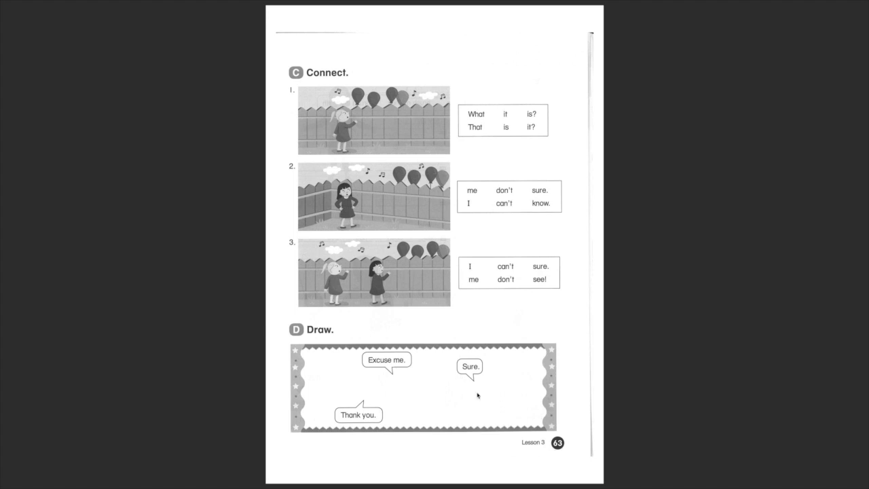
mouse_move(399, 372)
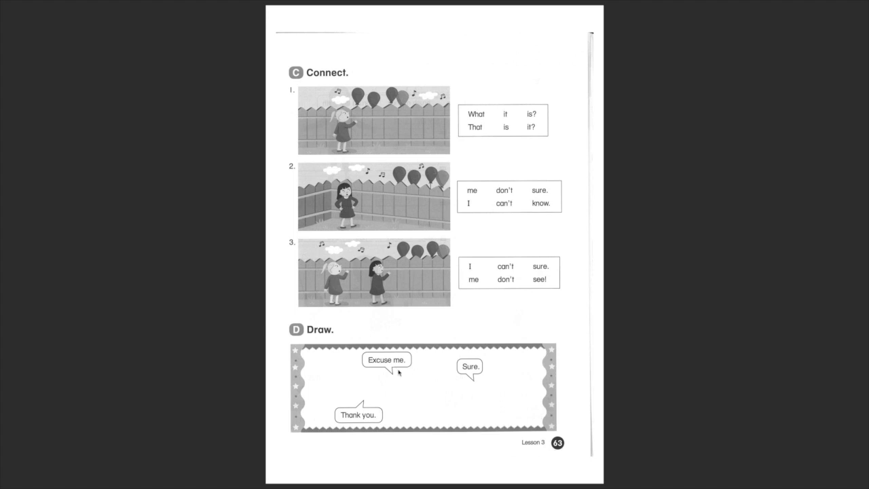
mouse_move(373, 394)
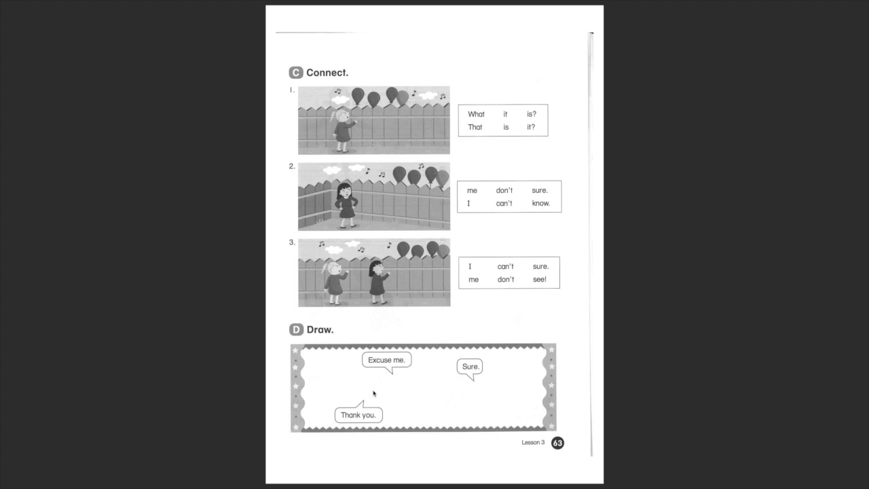
mouse_move(377, 393)
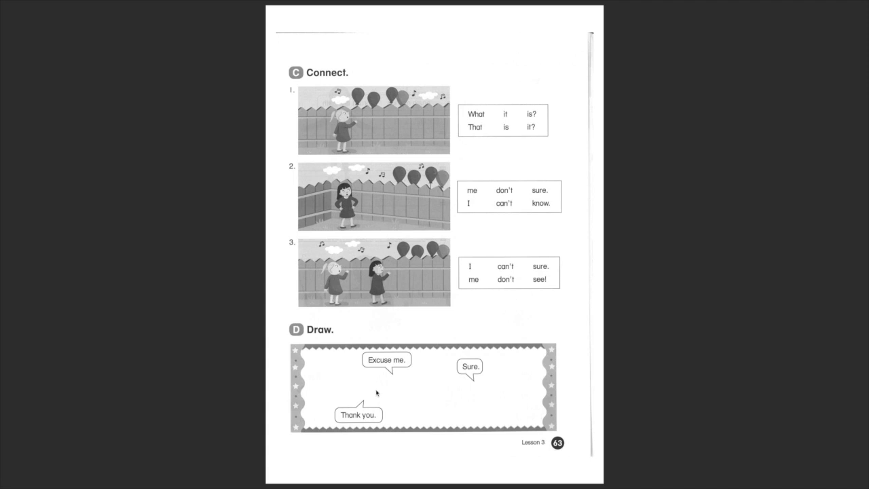
mouse_move(567, 413)
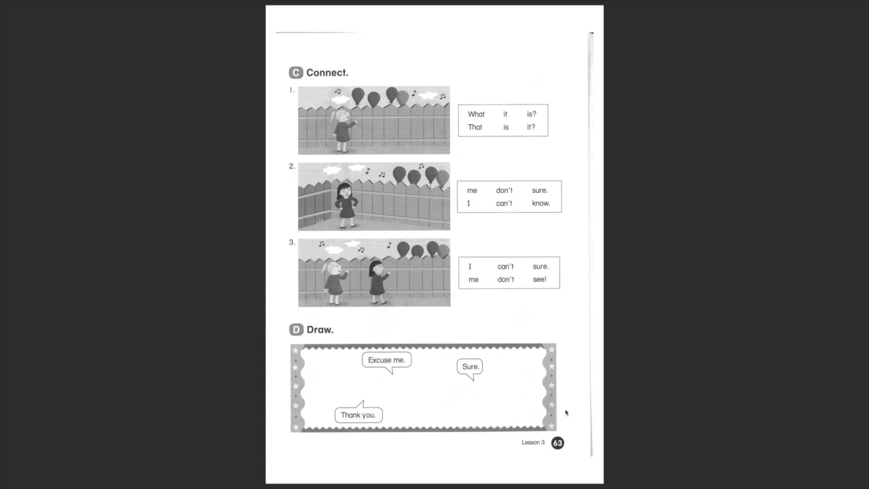